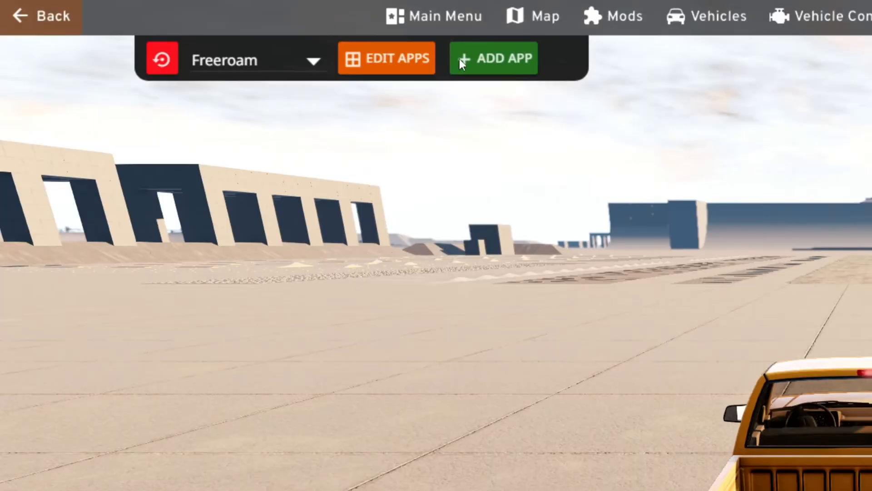
# Add the FFB Graph app to the driving screen from the UI Apps list
pyautogui.click(493, 58)
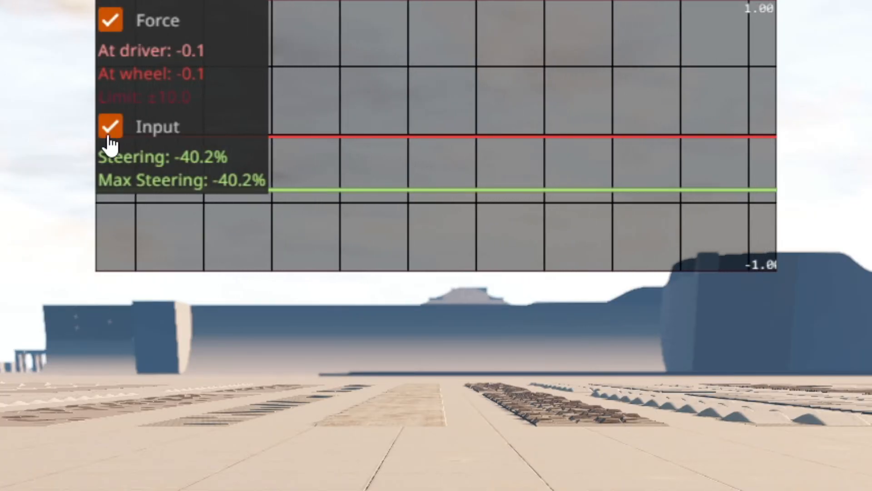
# Enable the Input checkbox so the FFB graph shows the steering input trace
pyautogui.click(110, 126)
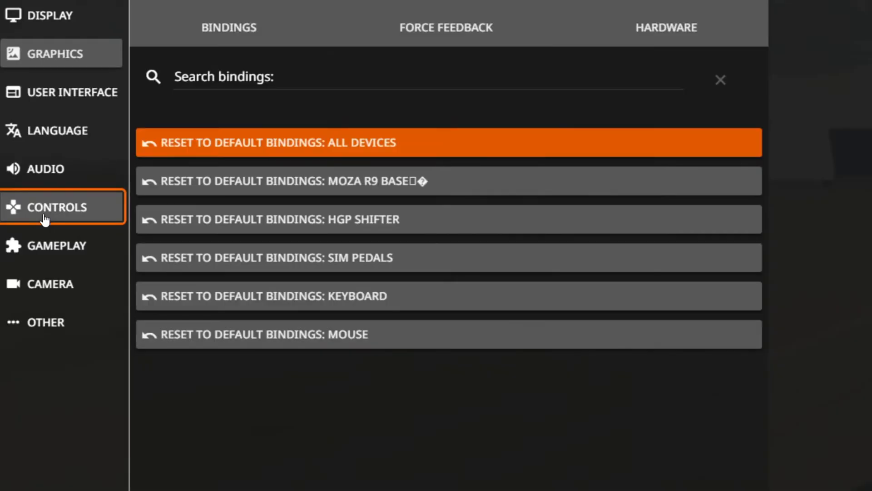
# Search the control bindings for 'ffb'
pyautogui.write('ffb')
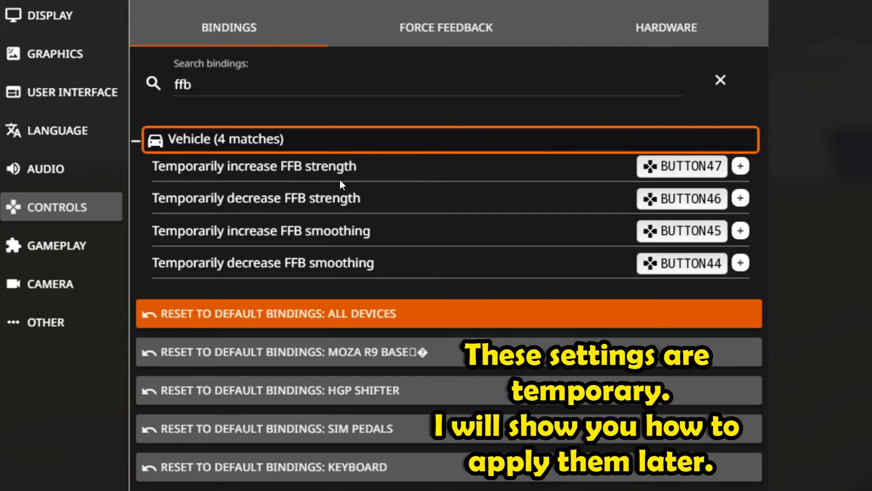
pyautogui.moveTo(681, 166)
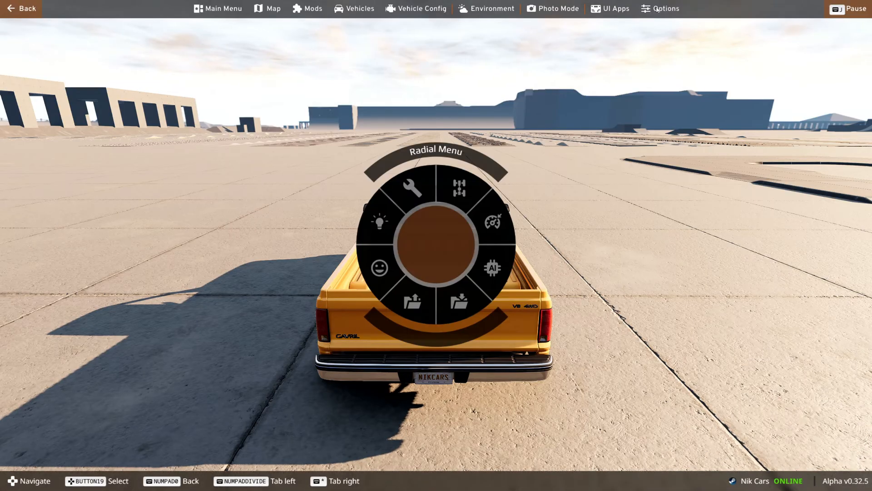
# Show the wheel's Force Feedback Configuration, with strength 250 and smoothing 70
pyautogui.click(660, 8)
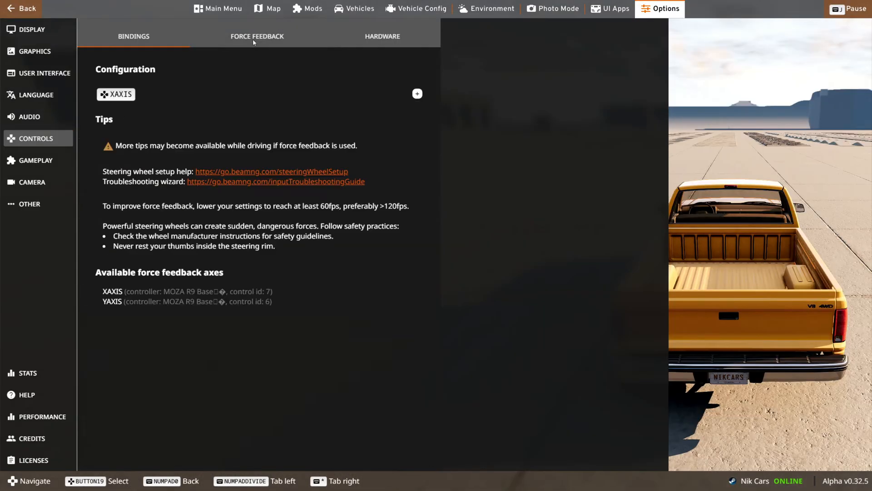
pyautogui.click(257, 36)
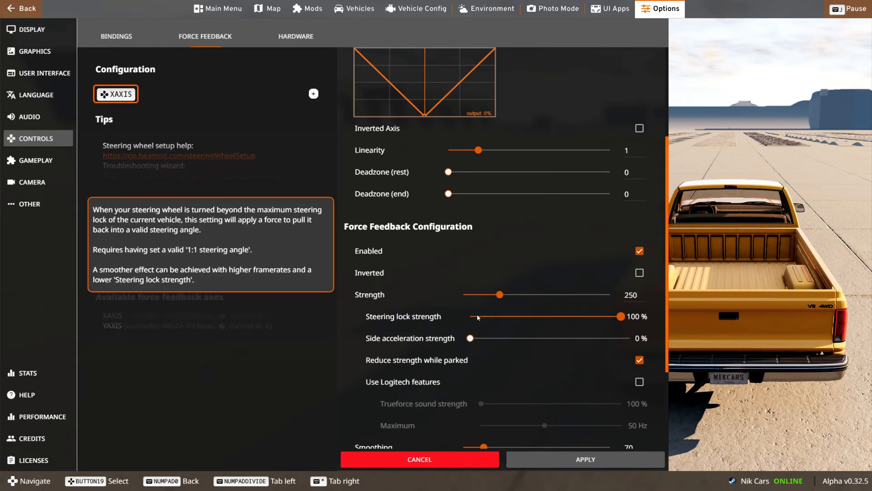
pyautogui.scroll(-3)
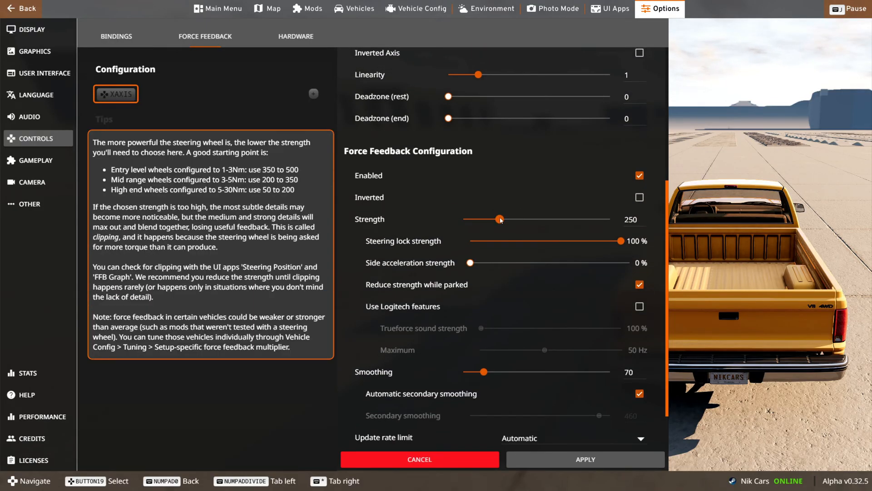